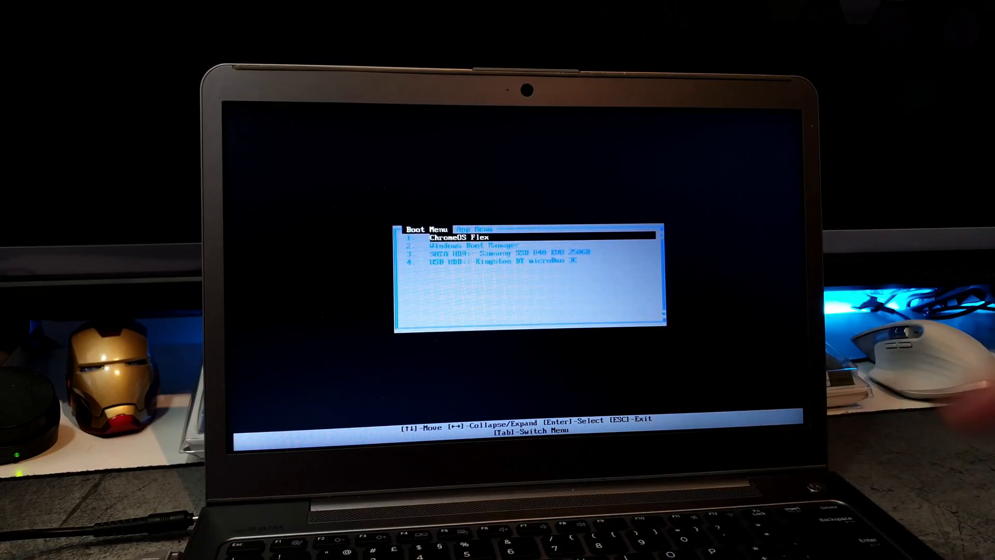
# Step: Boot the laptop from the ChromeOS Flex entry in the boot menu
pyautogui.press('Down')
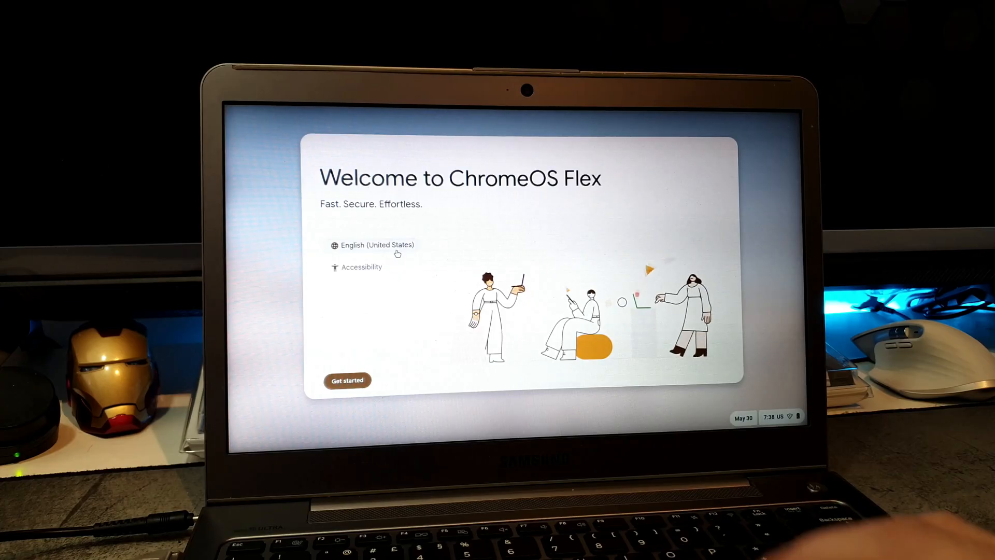
# Step: Change the setup language to Portuguese - português, confirm with OK, and choose 'Vamos começar'
pyautogui.click(376, 245)
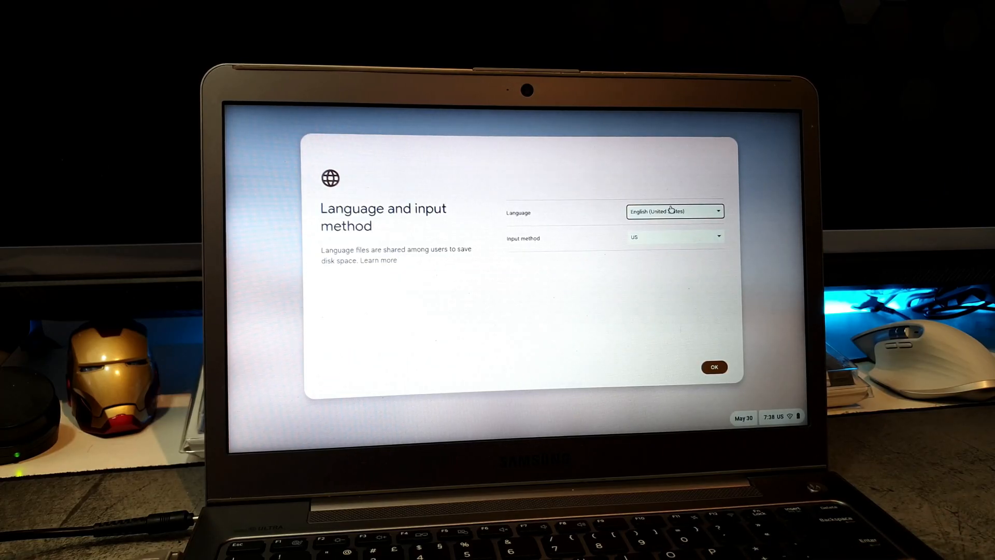
pyautogui.click(675, 211)
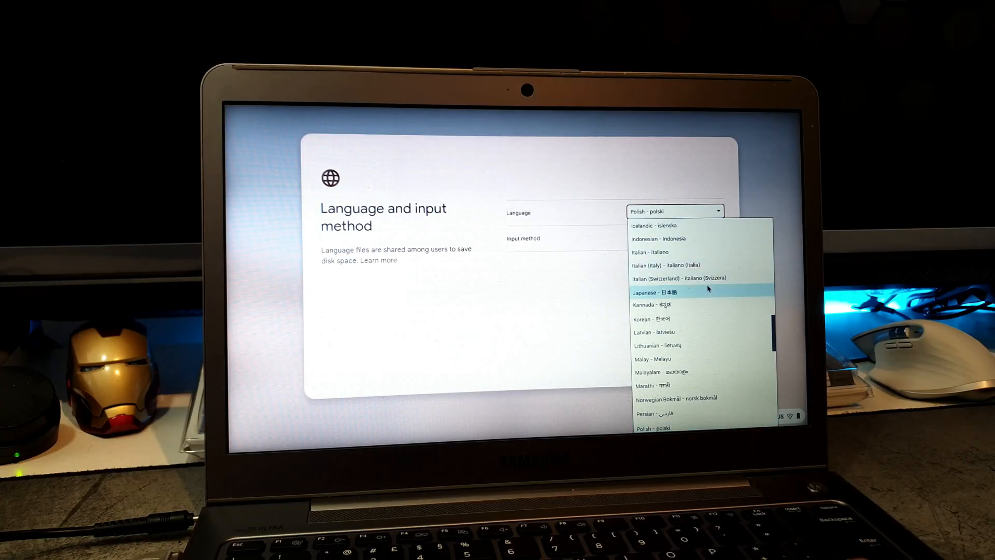
pyautogui.scroll(-3)
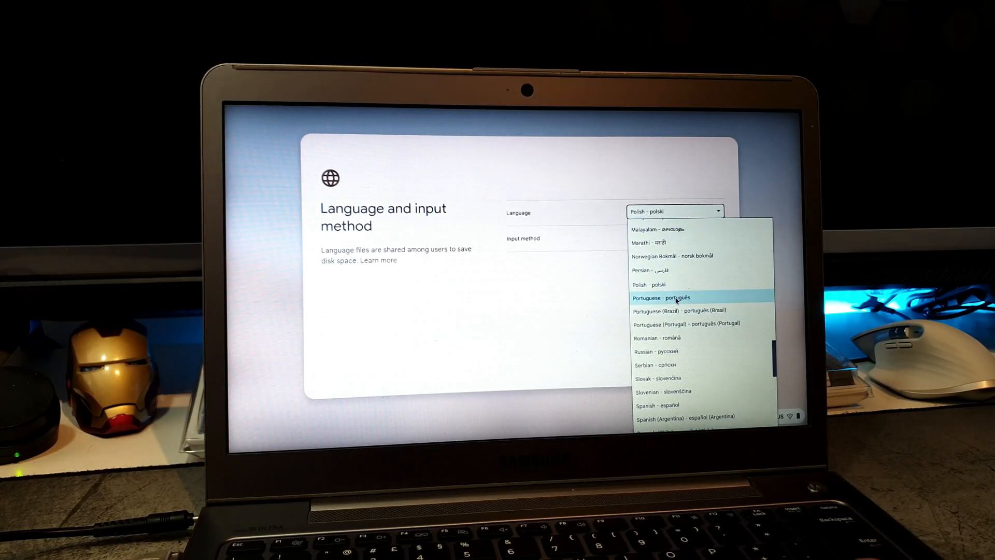
pyautogui.click(661, 297)
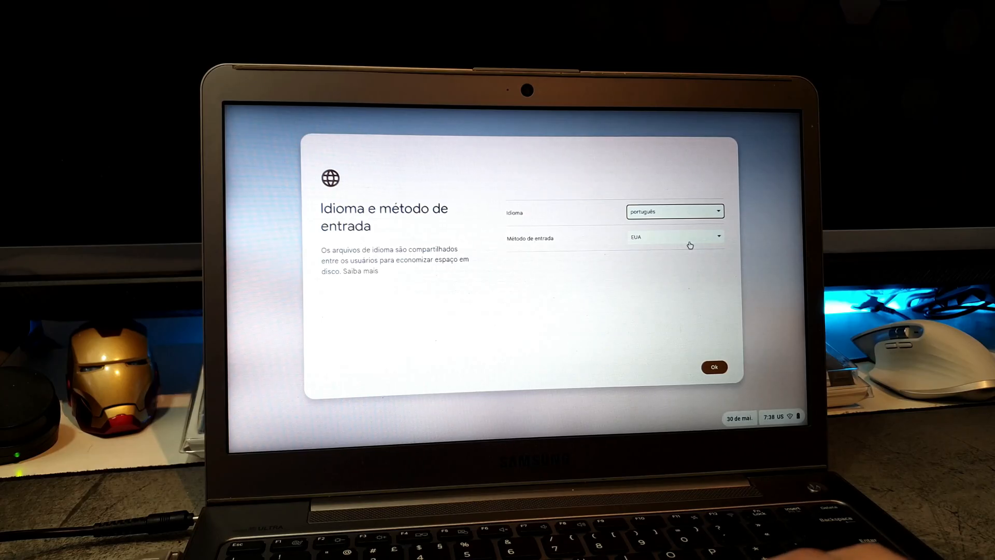
pyautogui.click(714, 367)
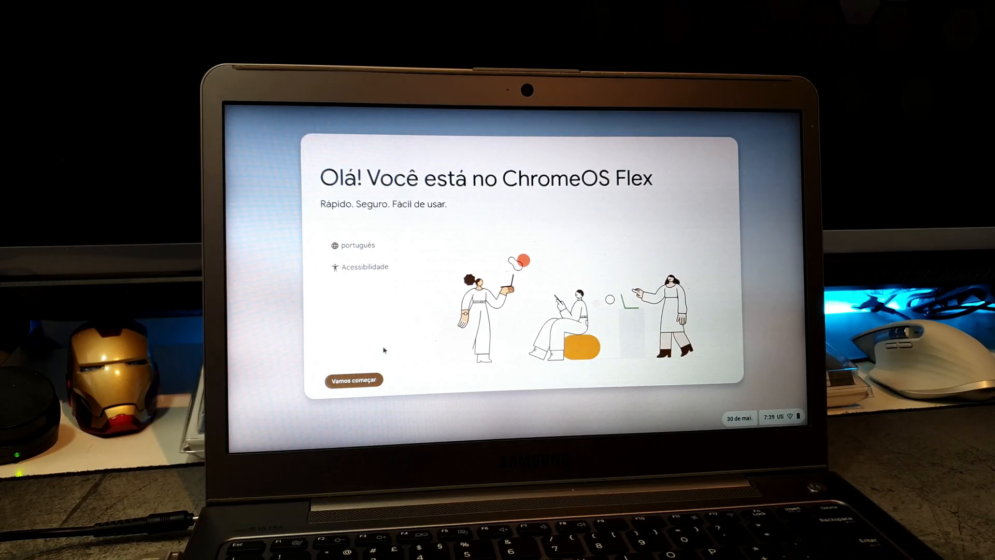
pyautogui.click(354, 379)
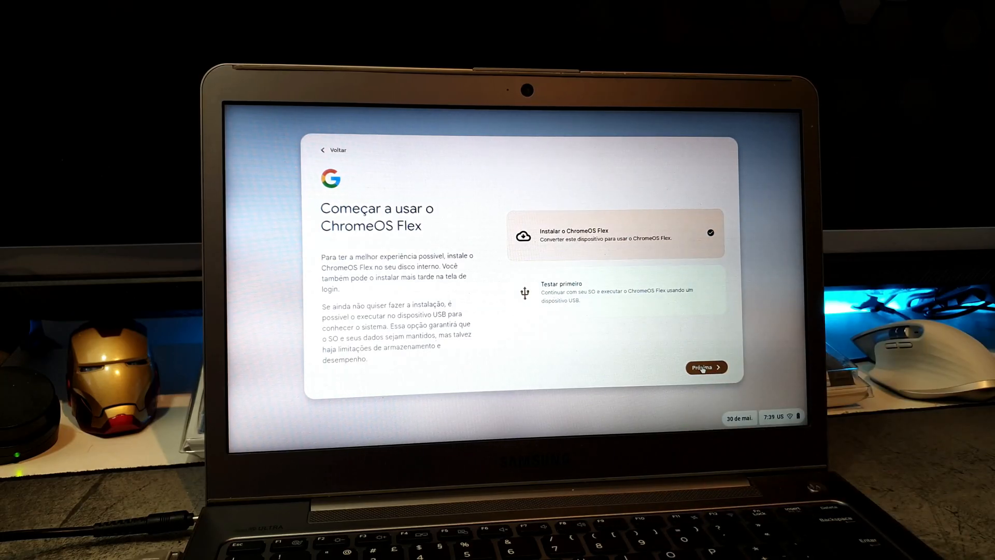
# Step: Choose 'Instalar o ChromeOS Flex' and confirm wiping the hard disk with 'Instalar'
pyautogui.click(705, 367)
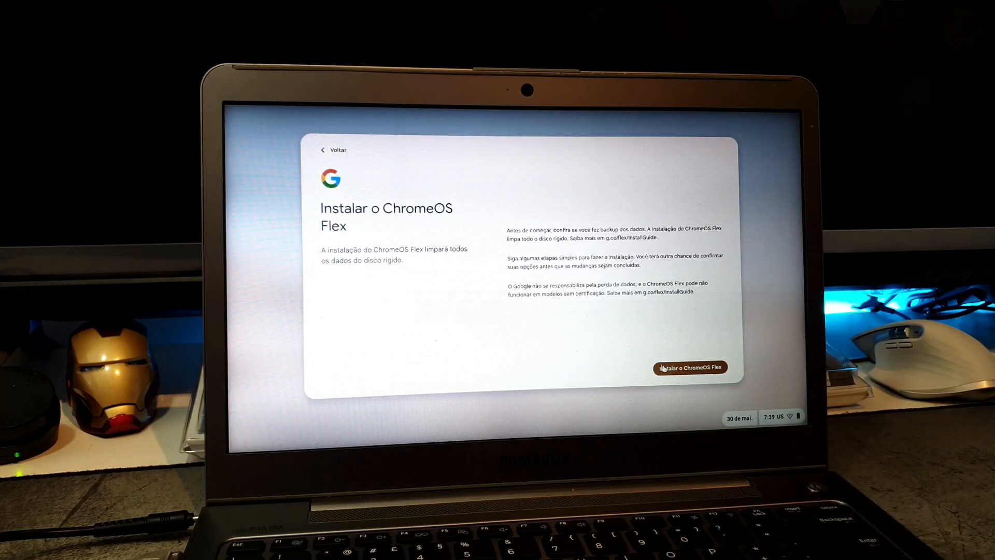
pyautogui.click(690, 367)
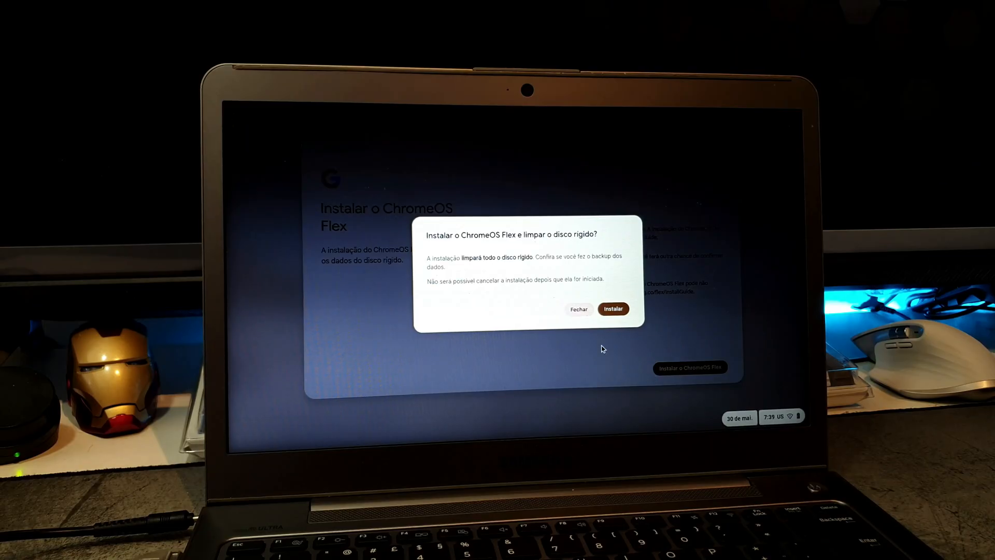
pyautogui.click(613, 309)
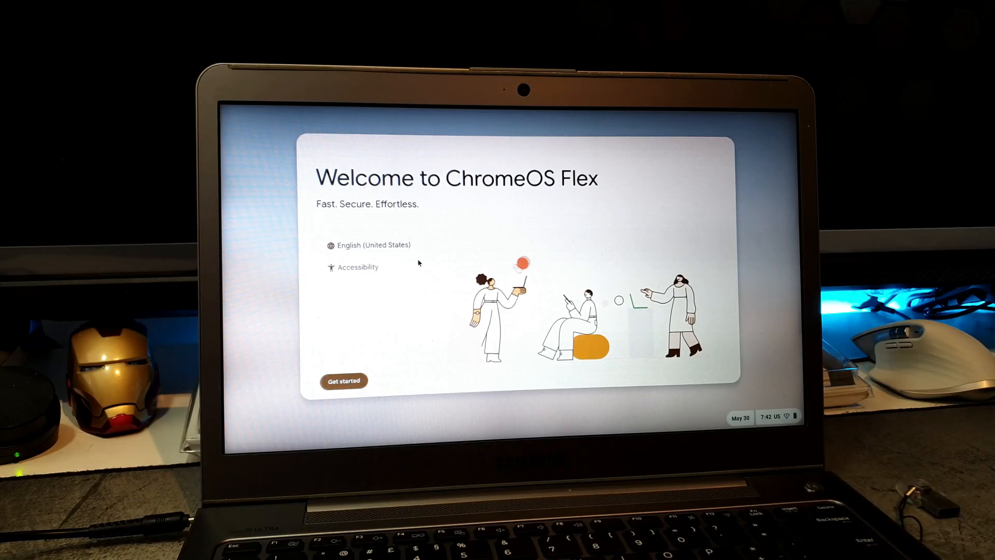
# Step: Set the language to Portuguese - português, start setup, and pick the Vodafone-CF8A23 Wi-Fi network
pyautogui.click(373, 245)
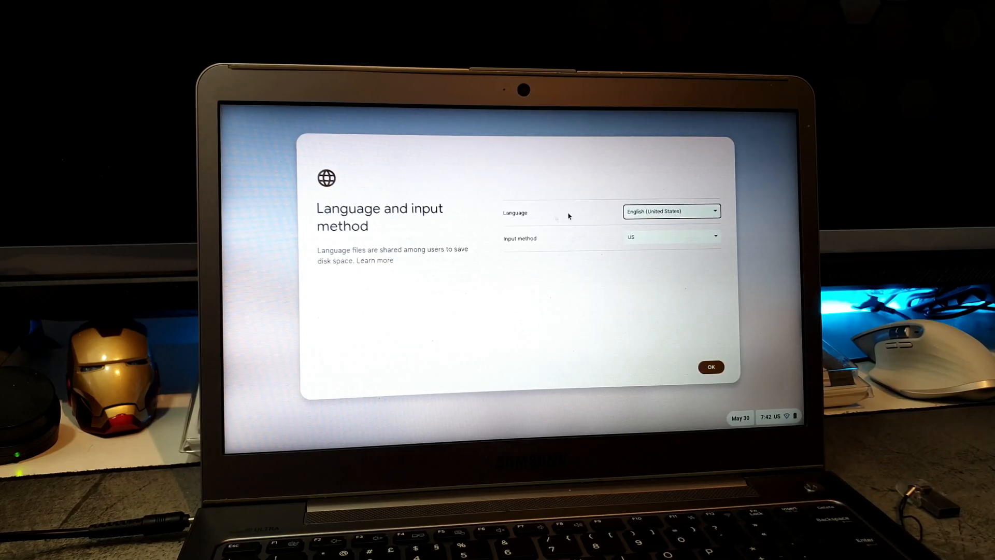
pyautogui.click(671, 211)
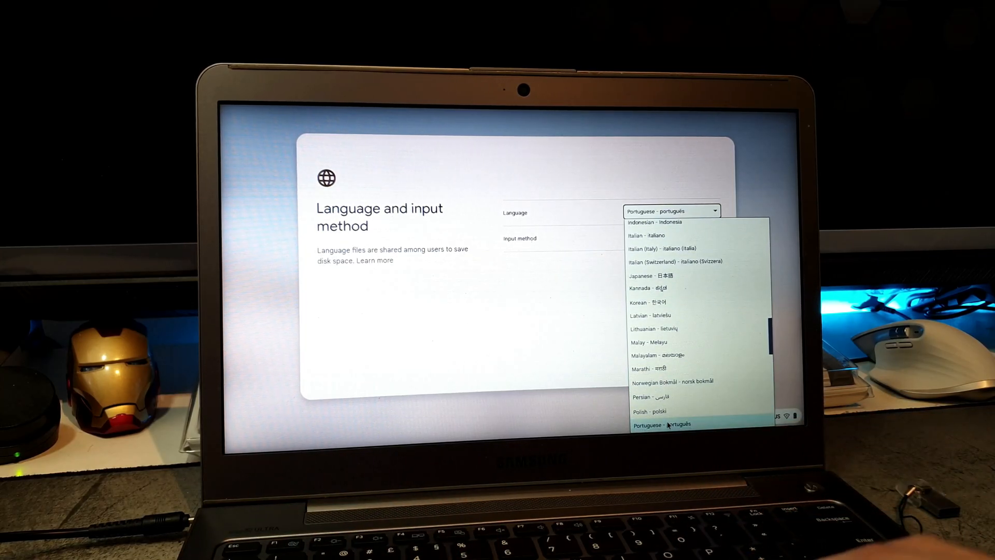
pyautogui.click(662, 425)
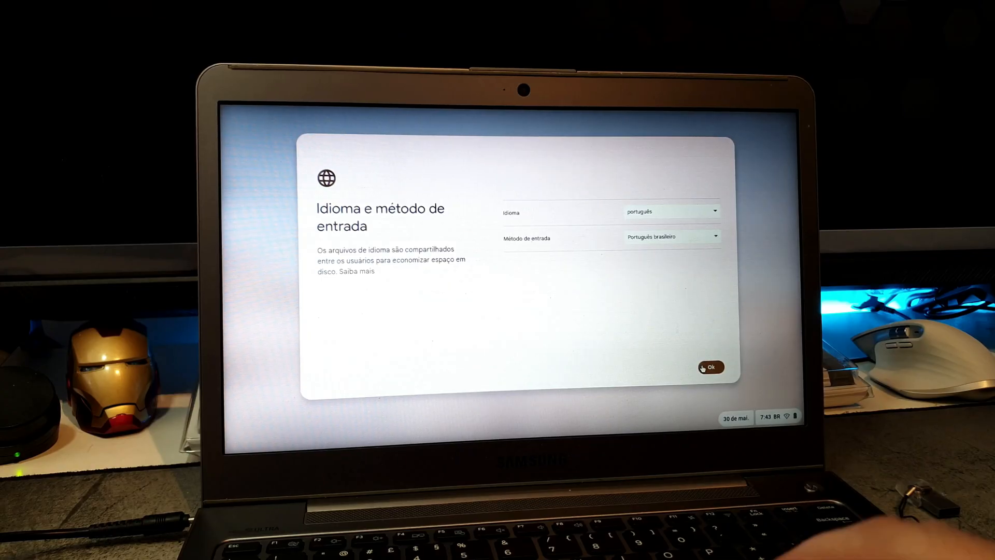
pyautogui.click(711, 367)
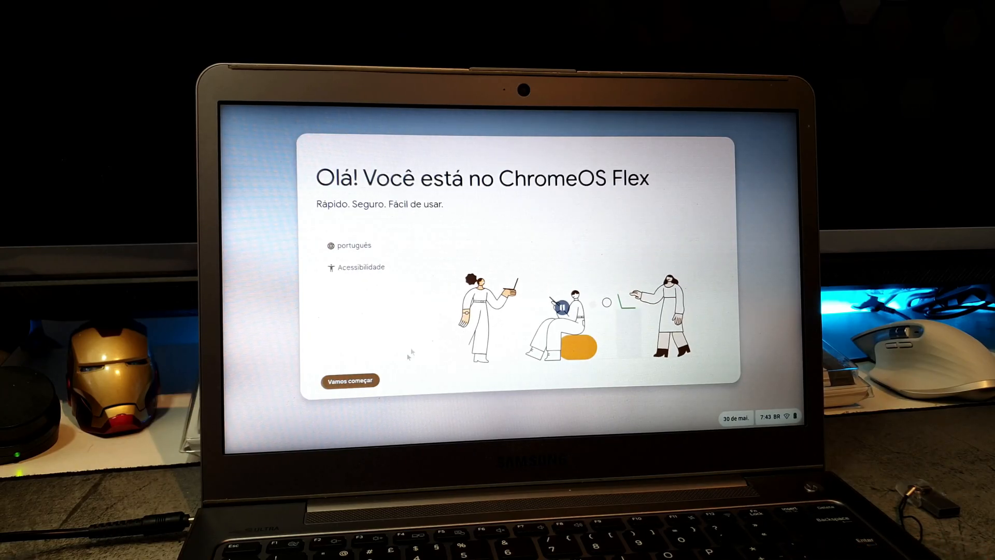
pyautogui.click(350, 380)
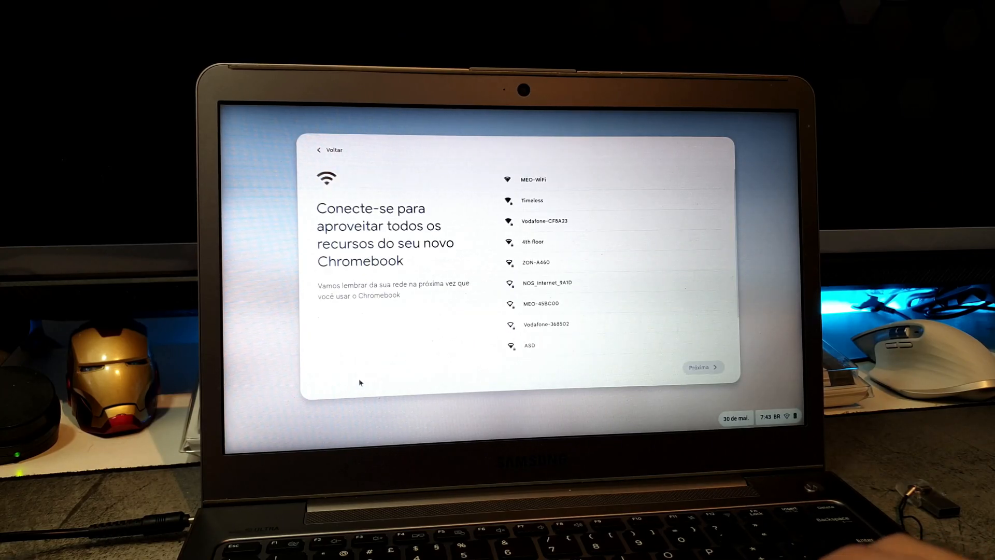
pyautogui.moveTo(572, 234)
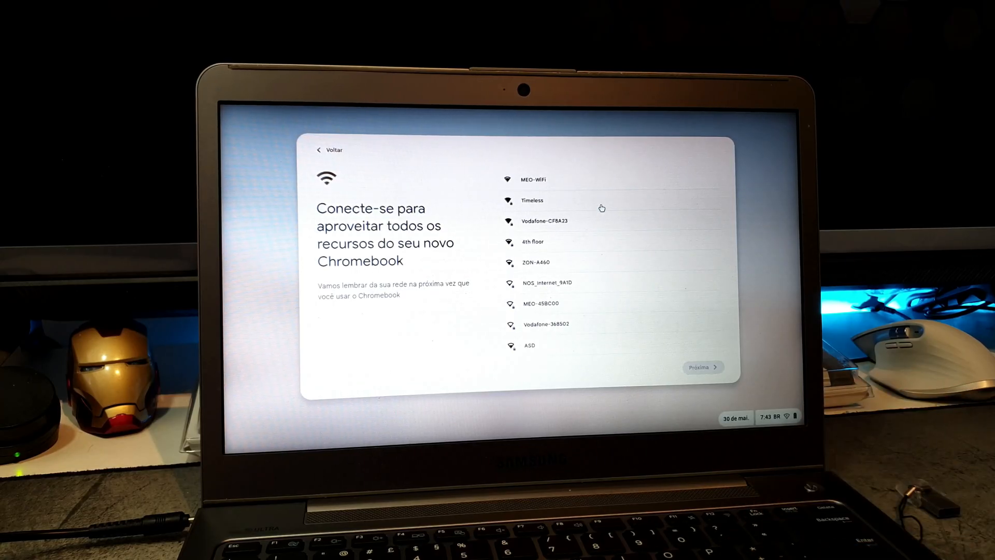
pyautogui.click(544, 221)
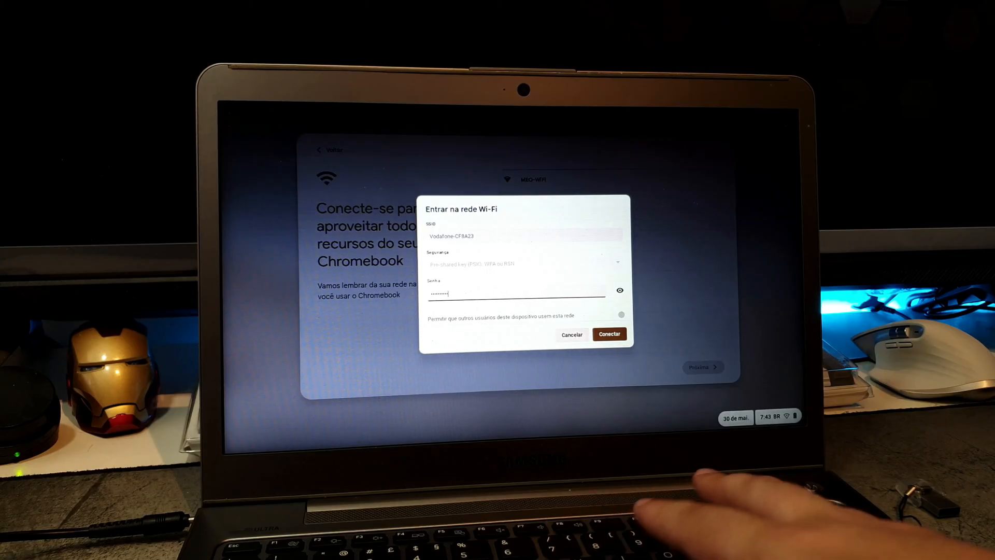
# Step: Connect to Vodafone-CF8A23, choose personal use, and continue past the Google account introduction
pyautogui.click(608, 334)
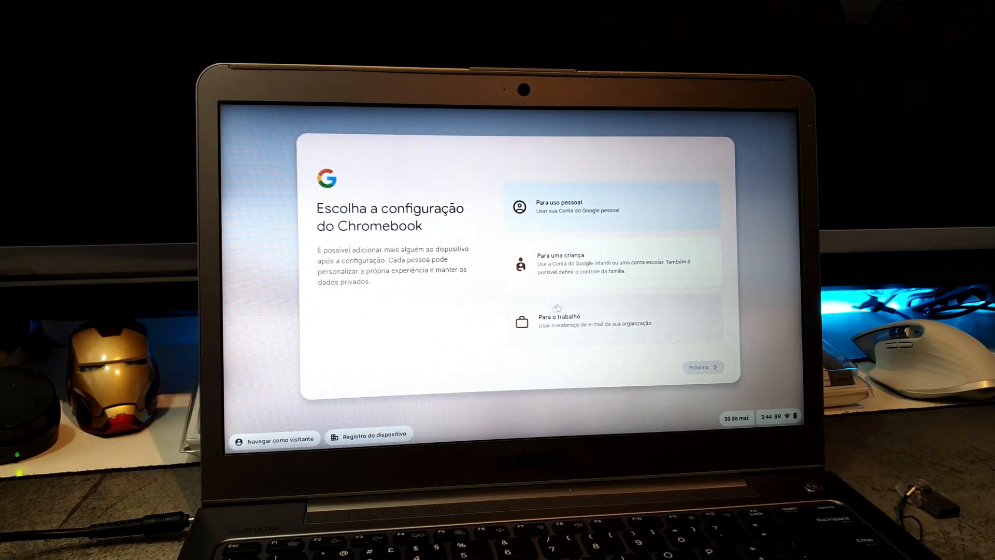
pyautogui.click(610, 206)
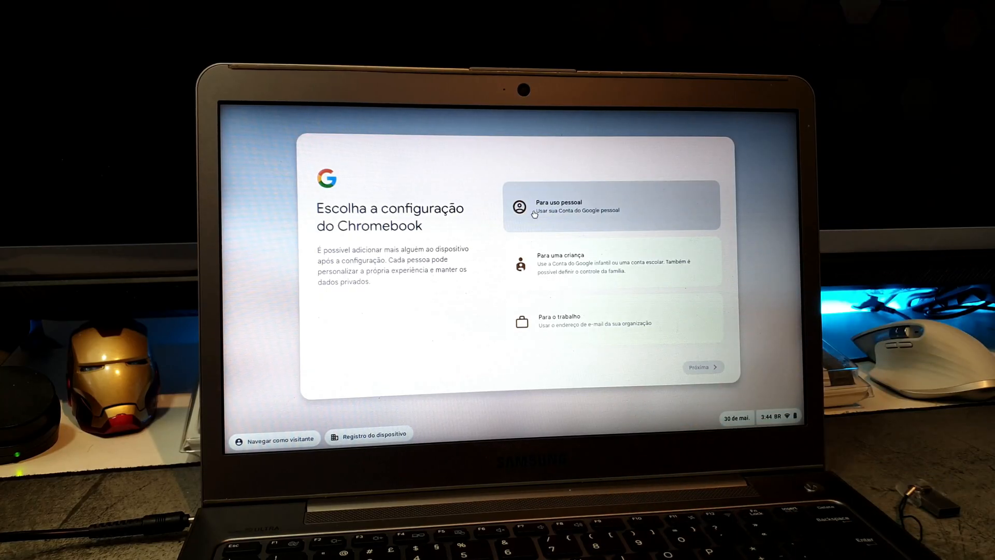
pyautogui.click(610, 206)
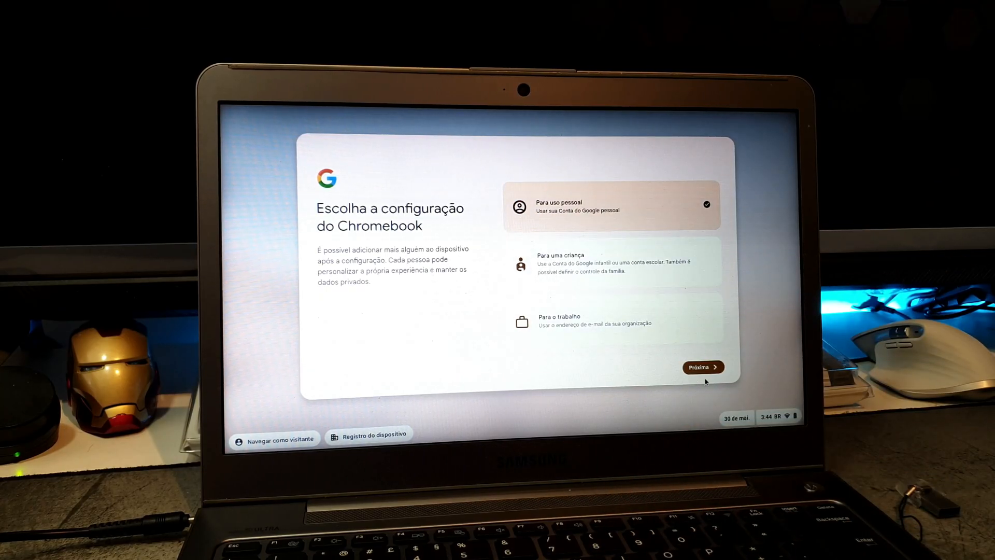
pyautogui.click(703, 367)
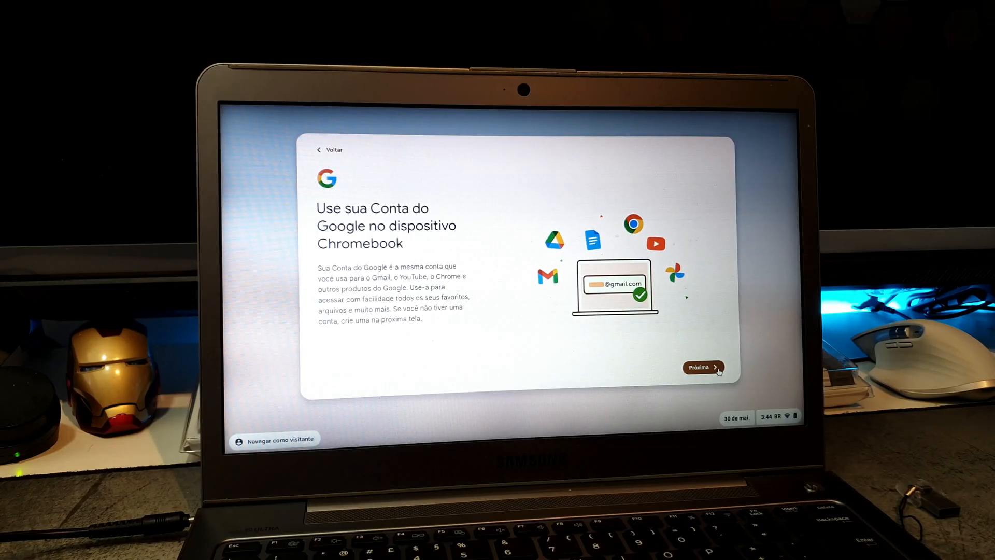
pyautogui.click(701, 367)
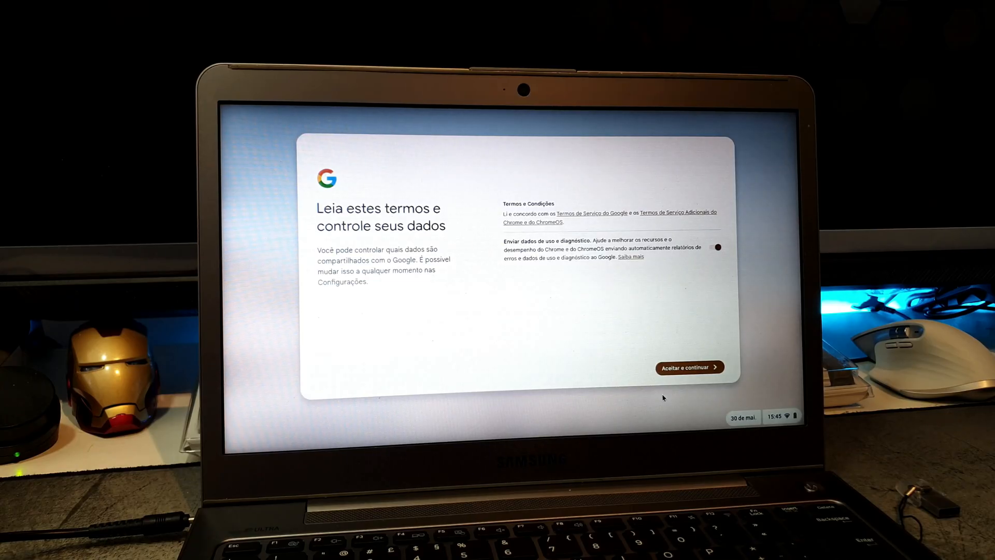
# Step: Accept the Google terms, sync settings and hardware data collection with 'Aceitar e continuar'
pyautogui.click(690, 367)
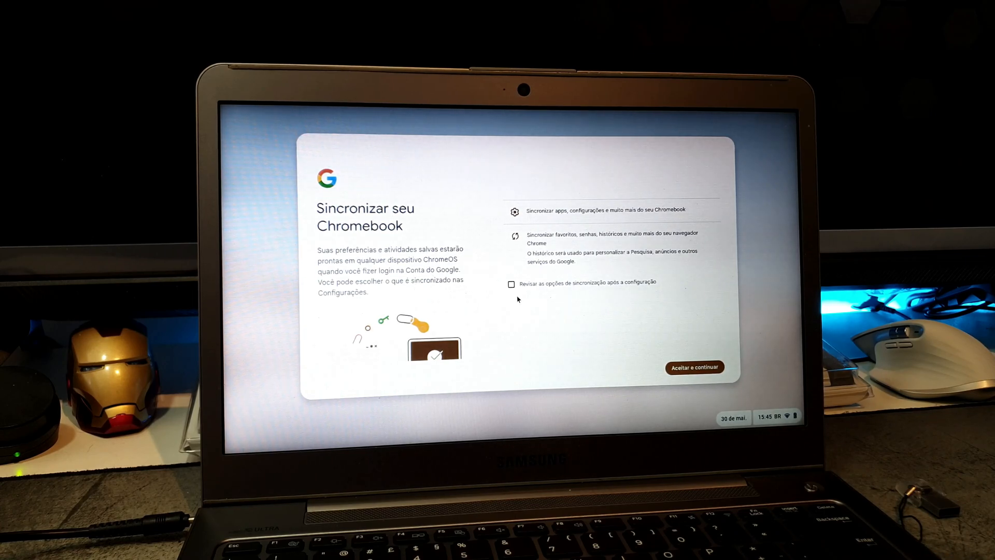
pyautogui.moveTo(635, 376)
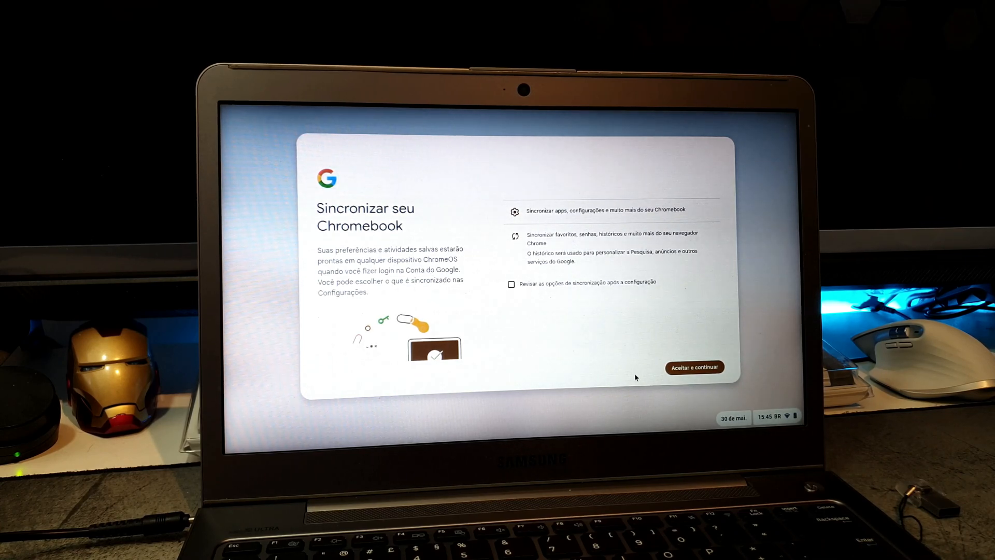
pyautogui.click(695, 367)
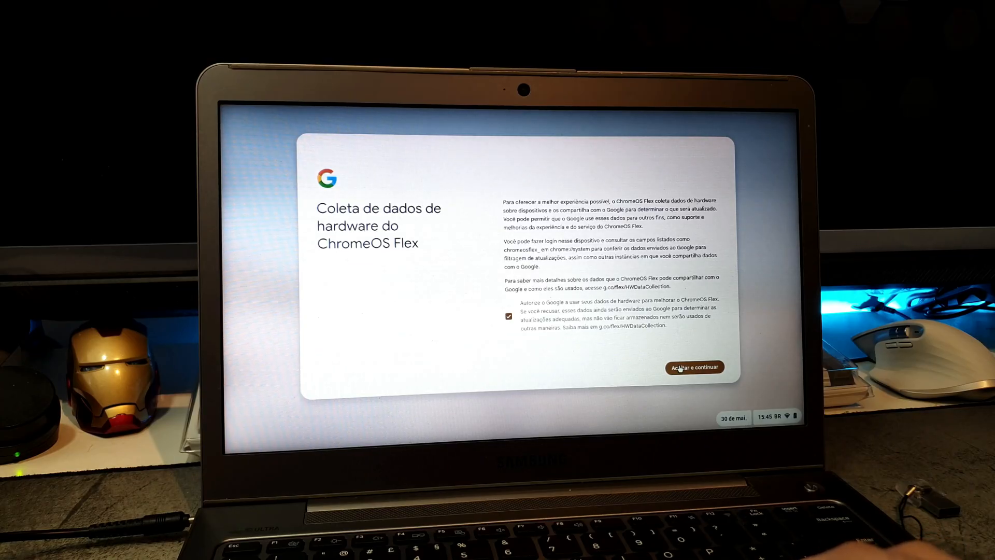
pyautogui.click(695, 367)
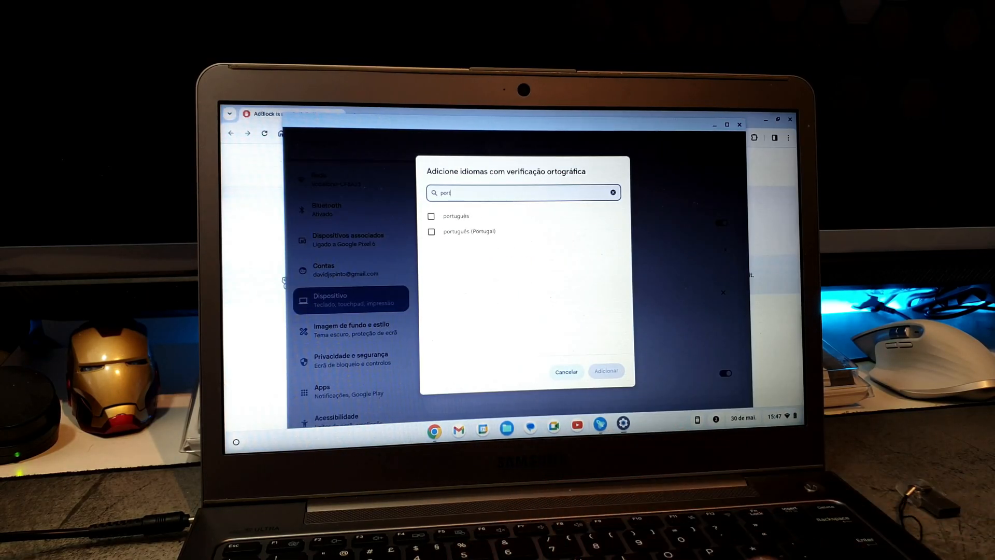
# Step: Tick português (Portugal) in the spell-check language list and add it
pyautogui.click(430, 231)
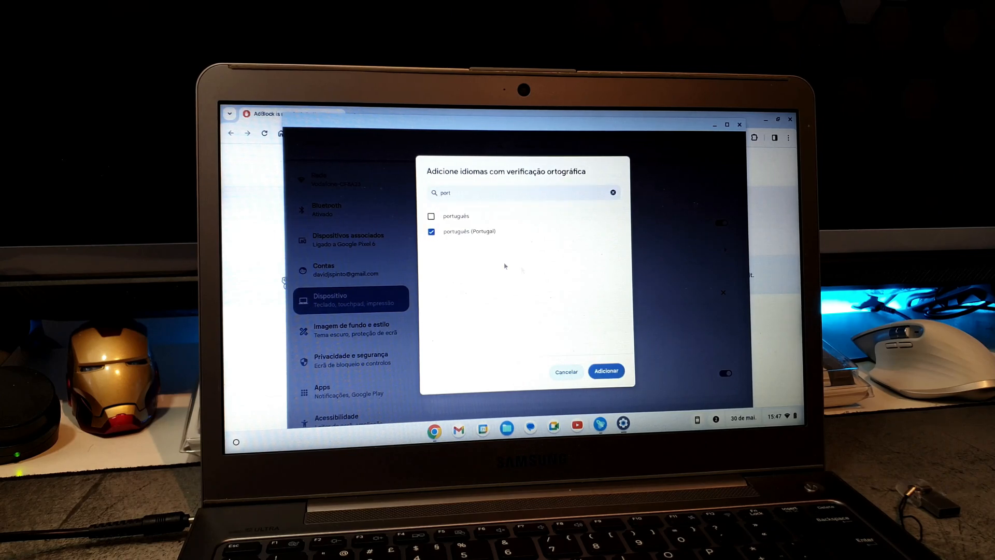
pyautogui.click(605, 370)
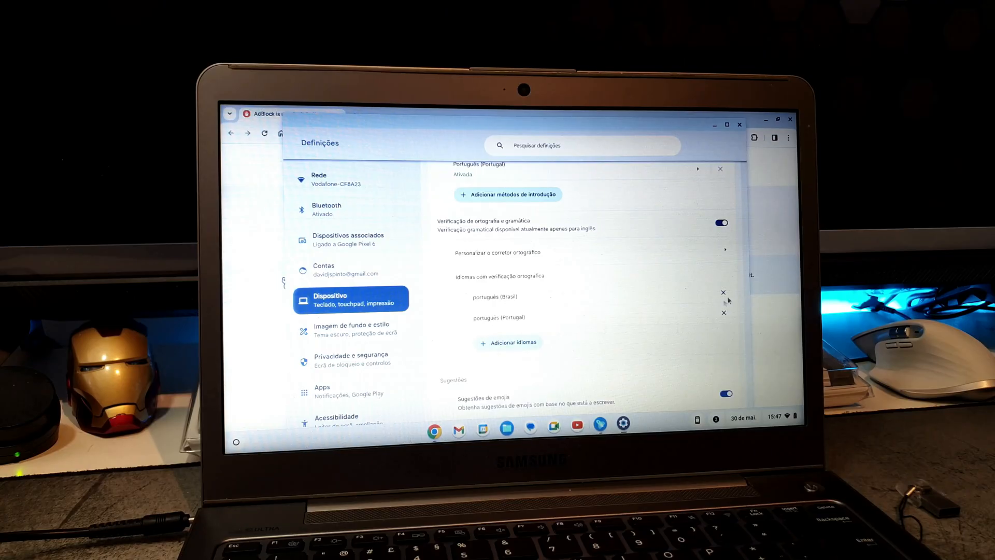
pyautogui.click(723, 292)
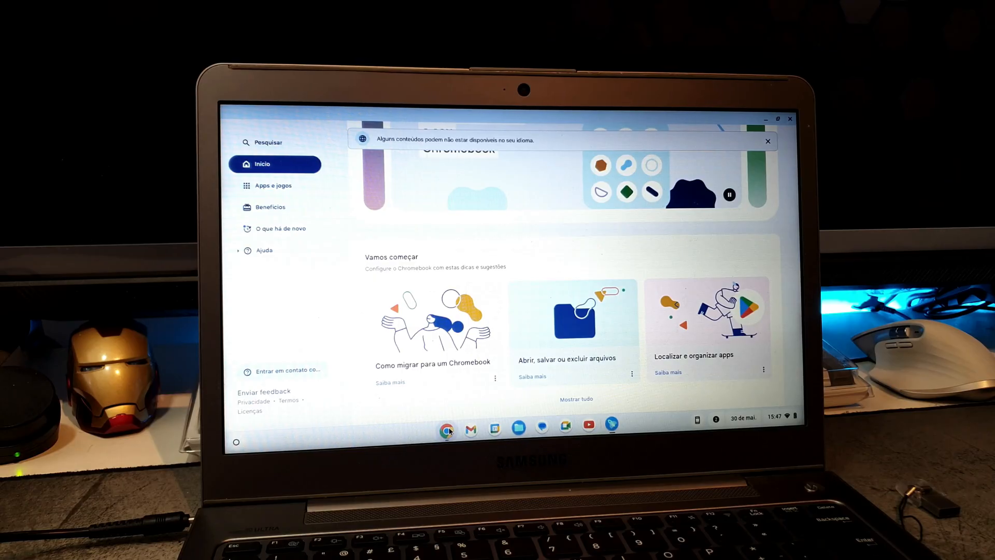
# Step: Show the 'Apps e jogos' page from the help app's left sidebar
pyautogui.click(447, 431)
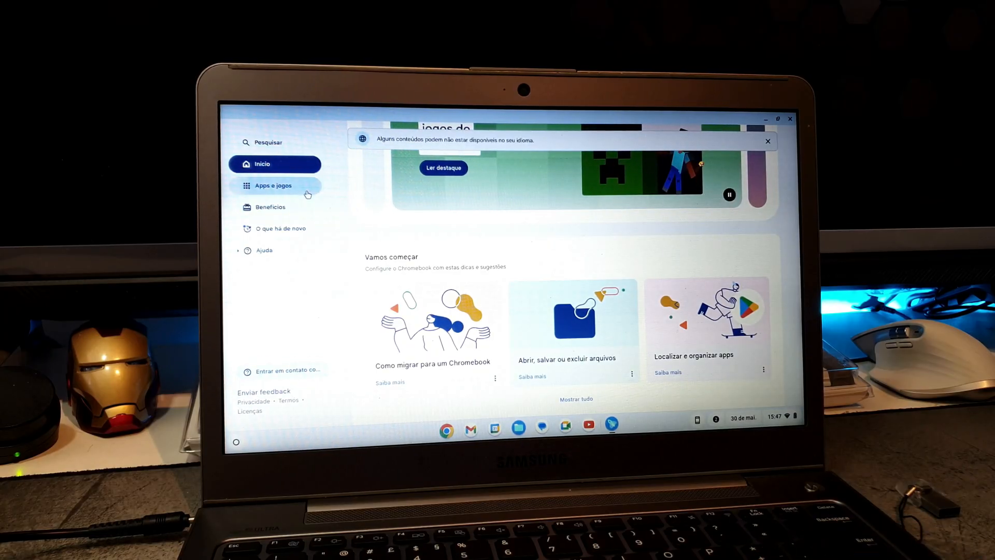
pyautogui.click(275, 185)
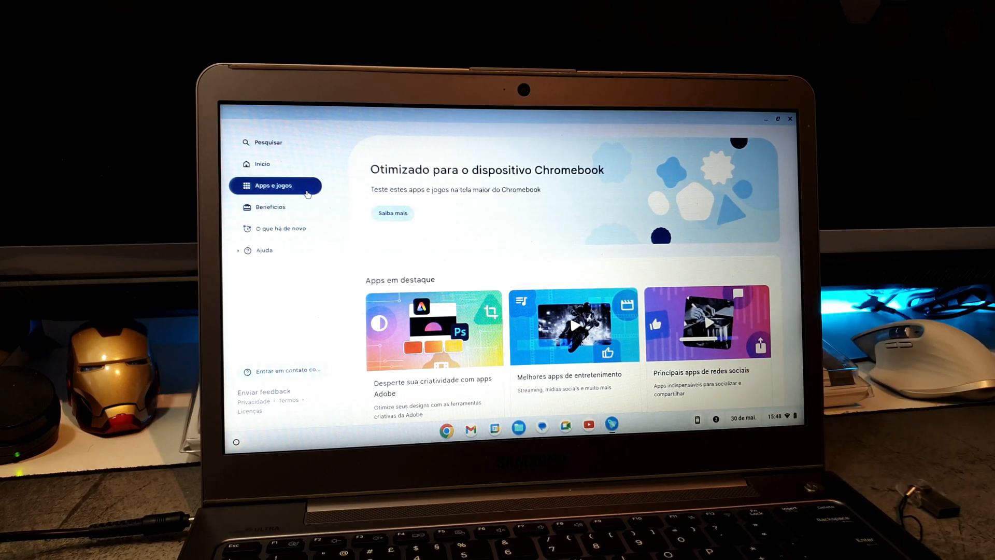
pyautogui.moveTo(472, 152)
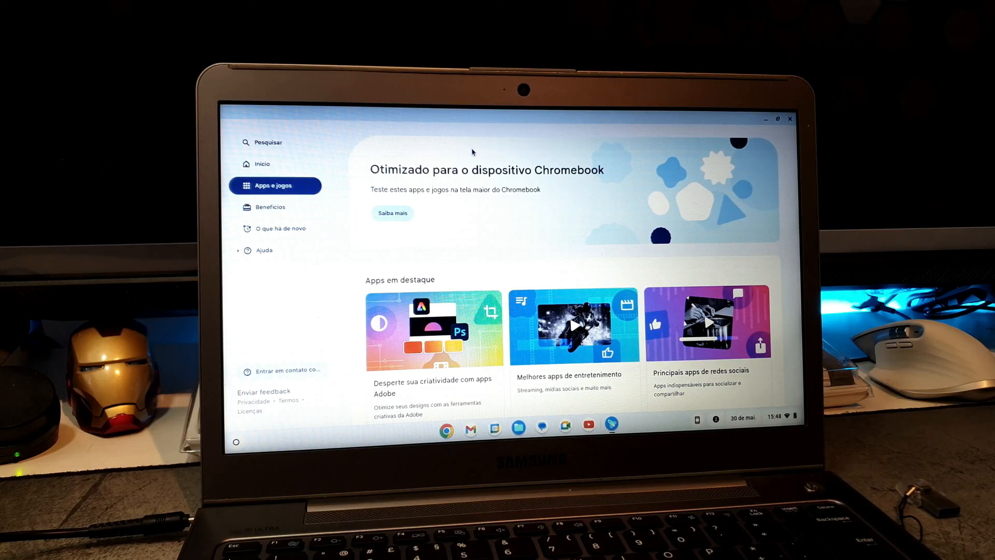
pyautogui.moveTo(533, 292)
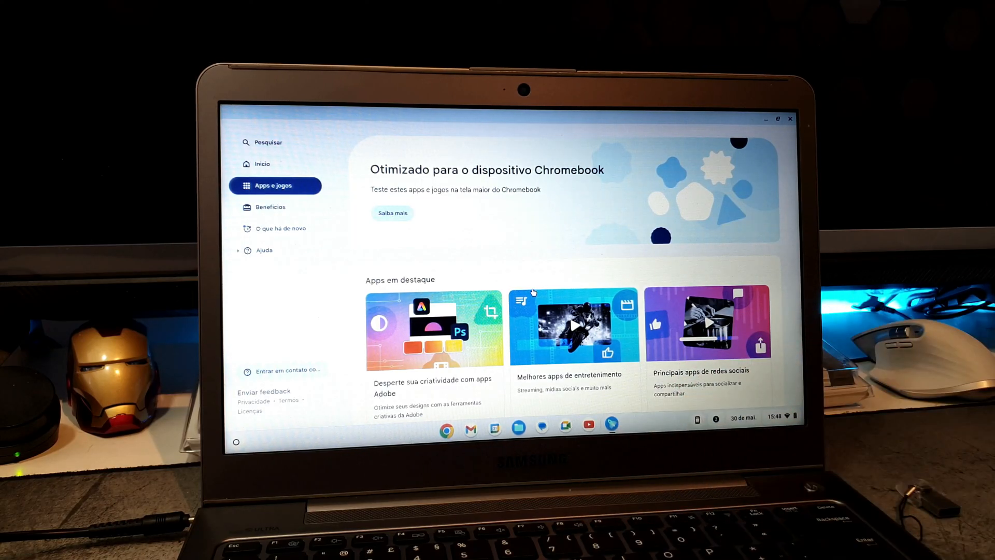
pyautogui.moveTo(241, 444)
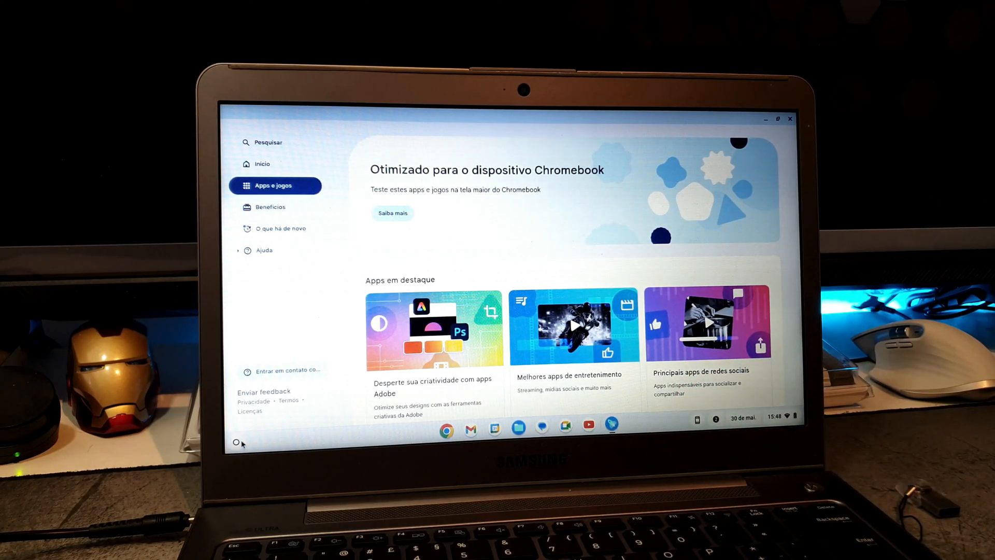
pyautogui.click(237, 441)
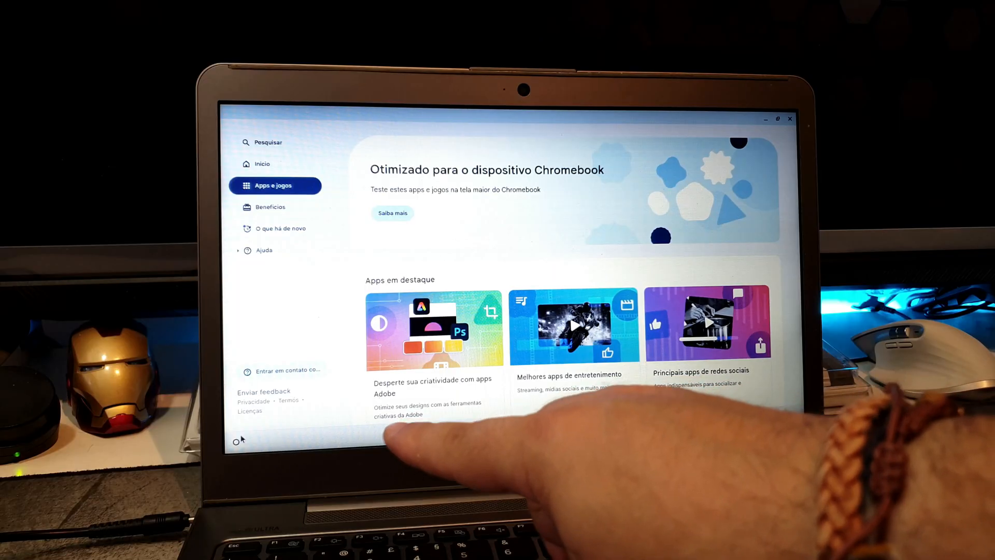
pyautogui.click(237, 441)
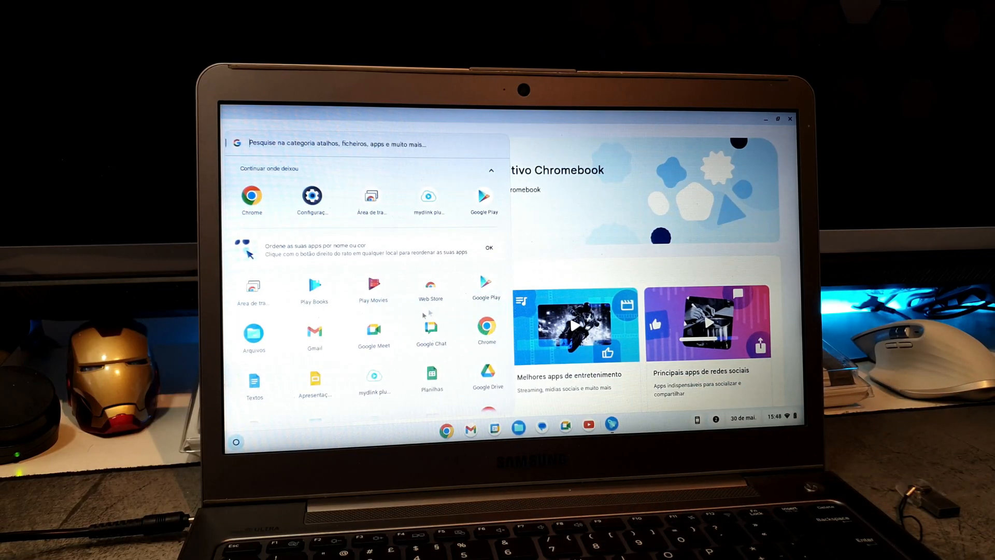
pyautogui.moveTo(440, 261)
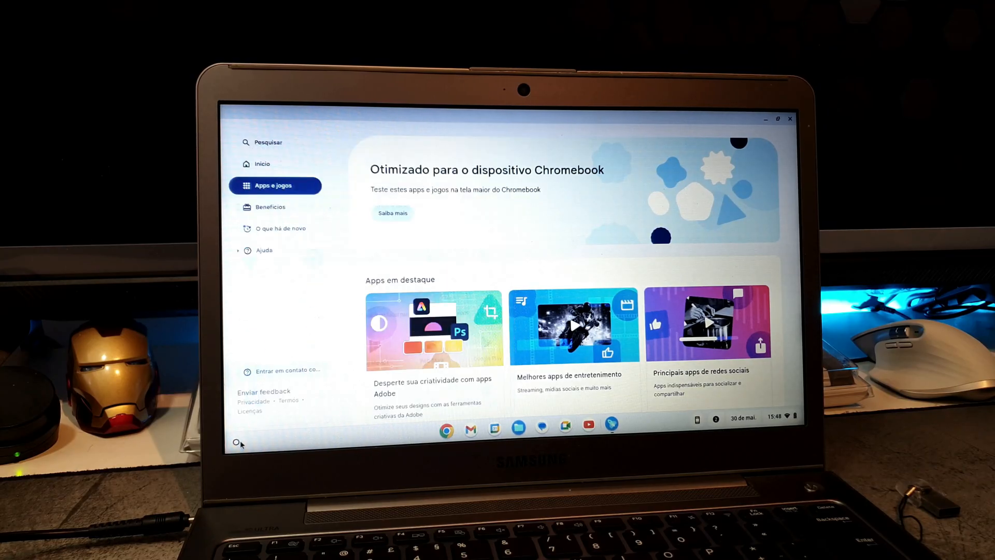
pyautogui.click(237, 442)
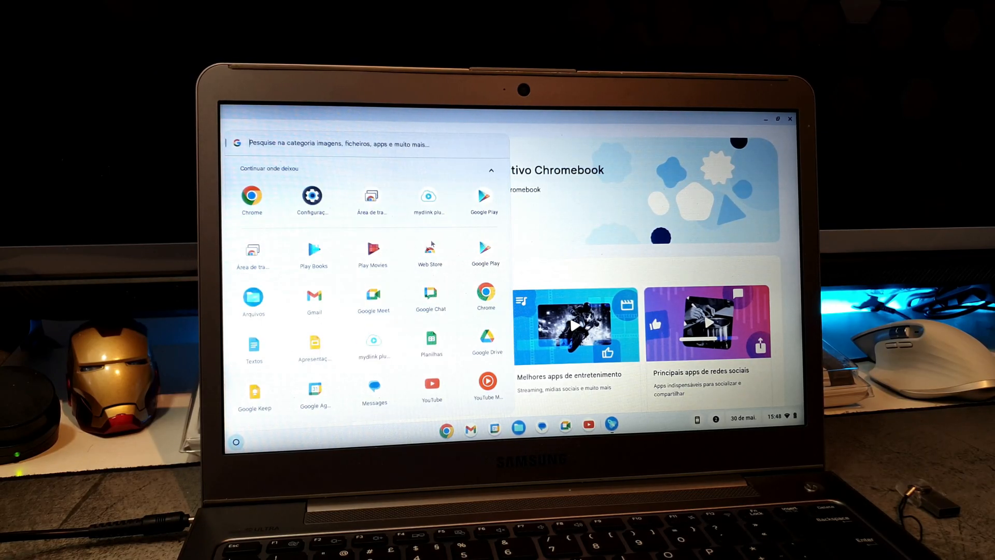
pyautogui.scroll(-3)
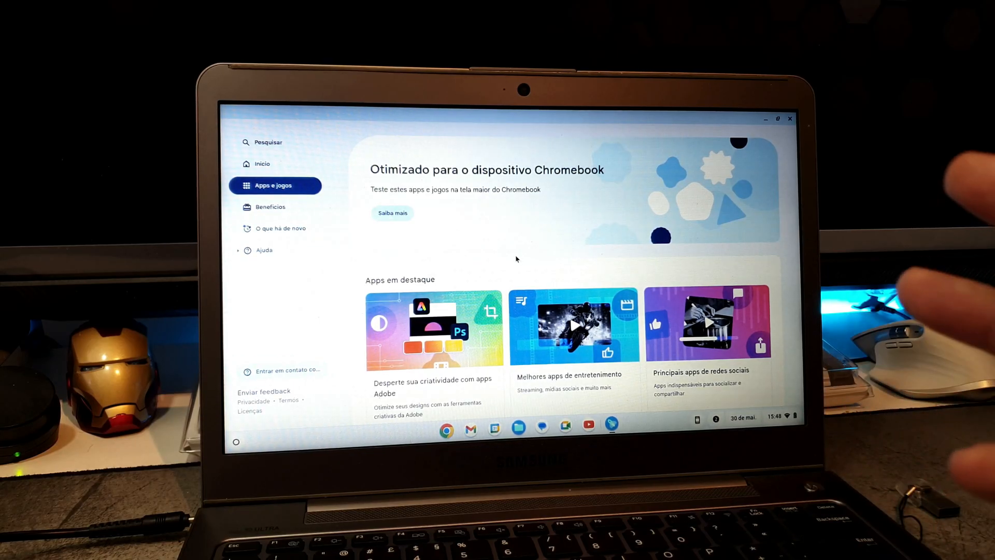
pyautogui.moveTo(940, 254)
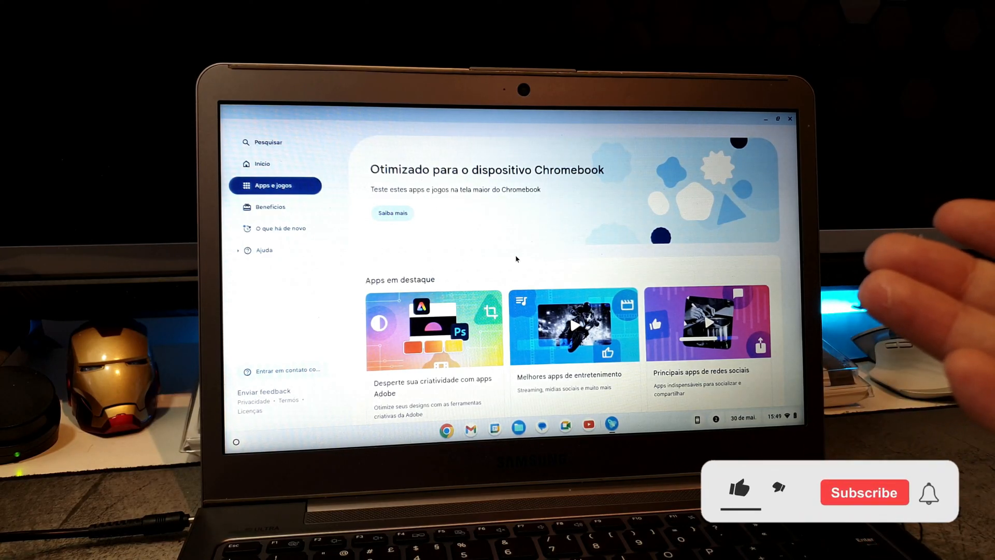
pyautogui.click(738, 492)
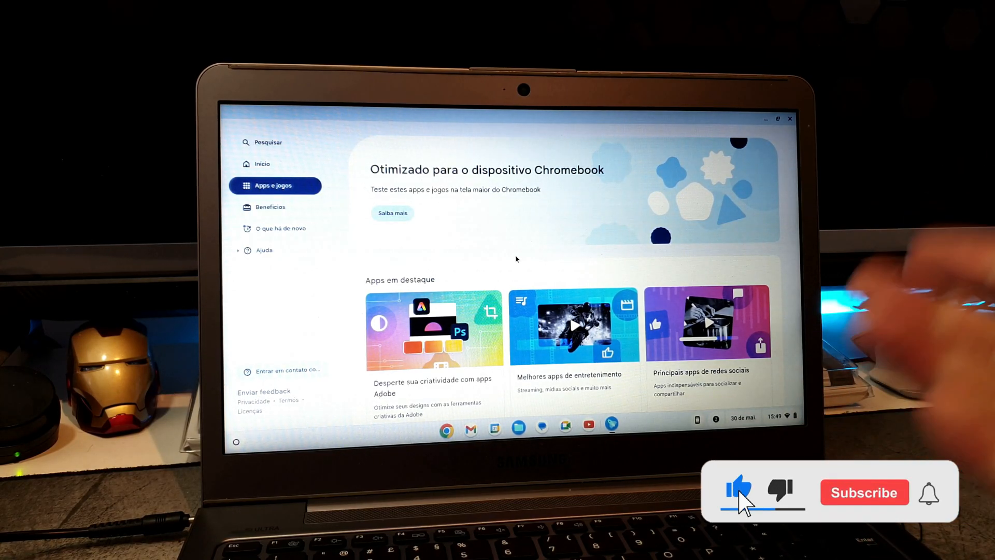
pyautogui.click(865, 492)
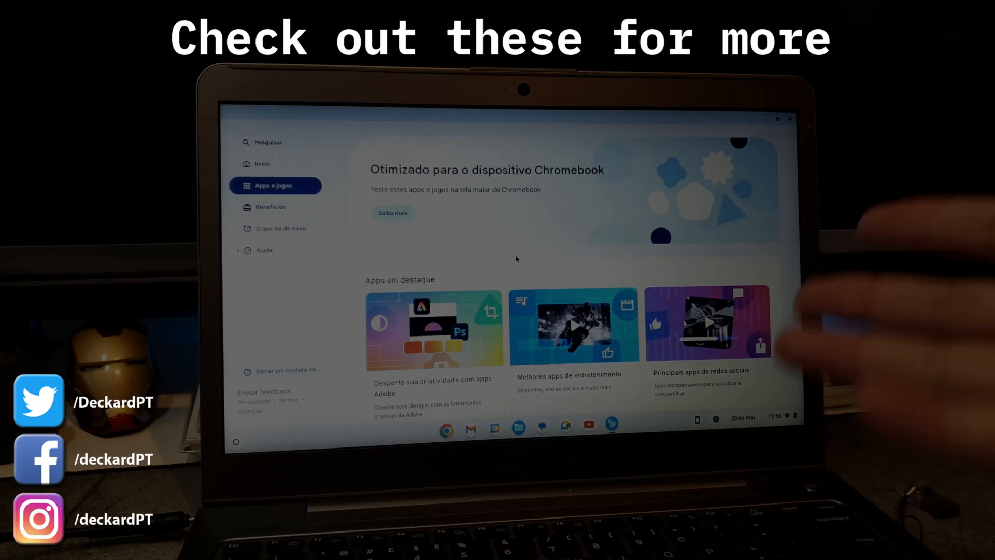
pyautogui.moveTo(825, 349)
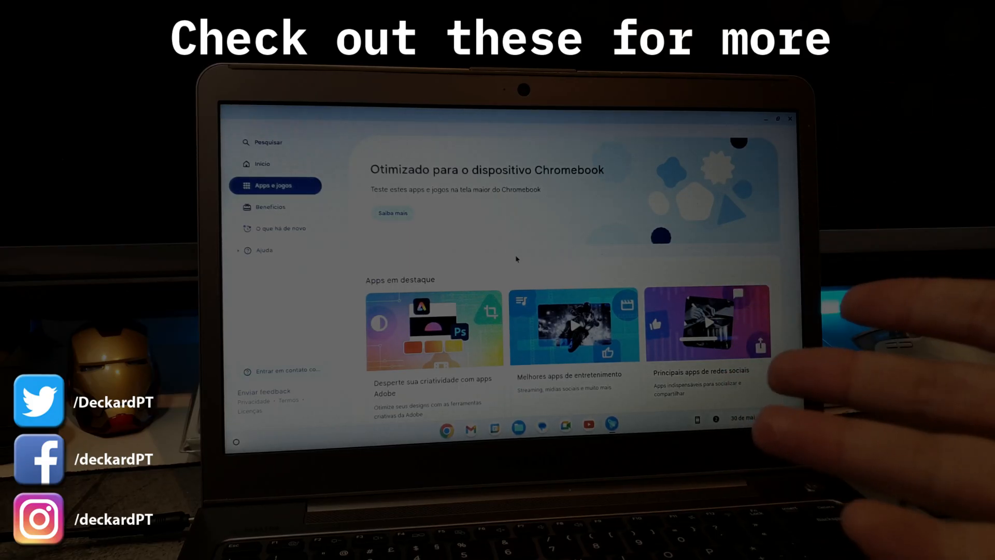